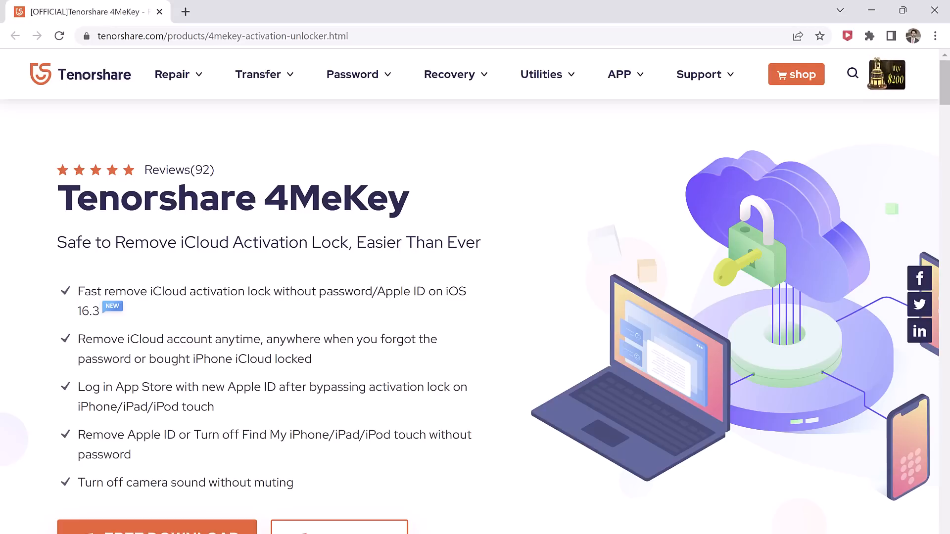
pyautogui.moveTo(473, 360)
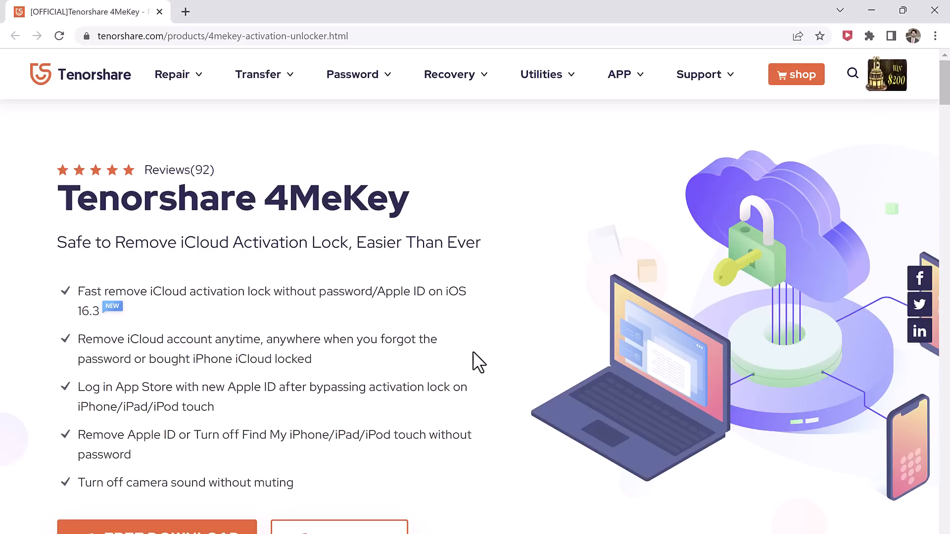
pyautogui.moveTo(216, 240)
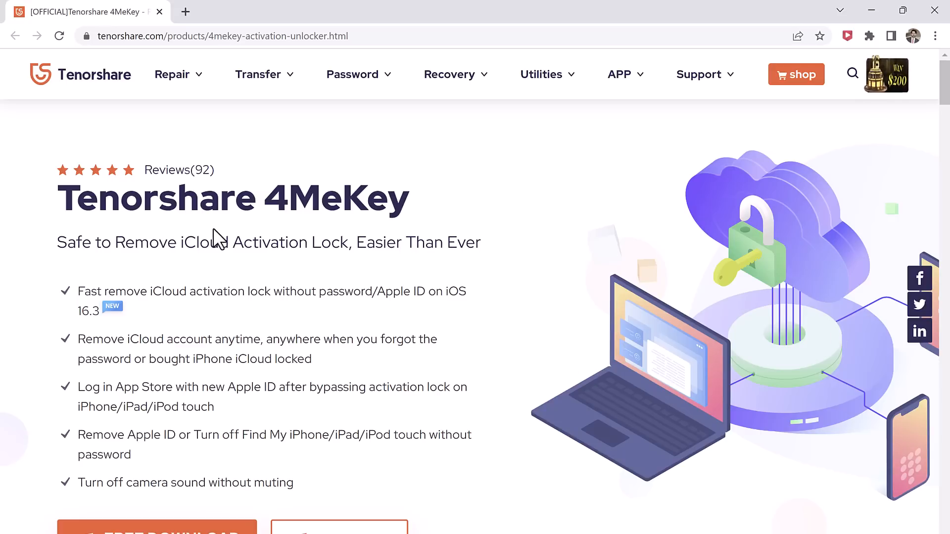
pyautogui.moveTo(253, 244)
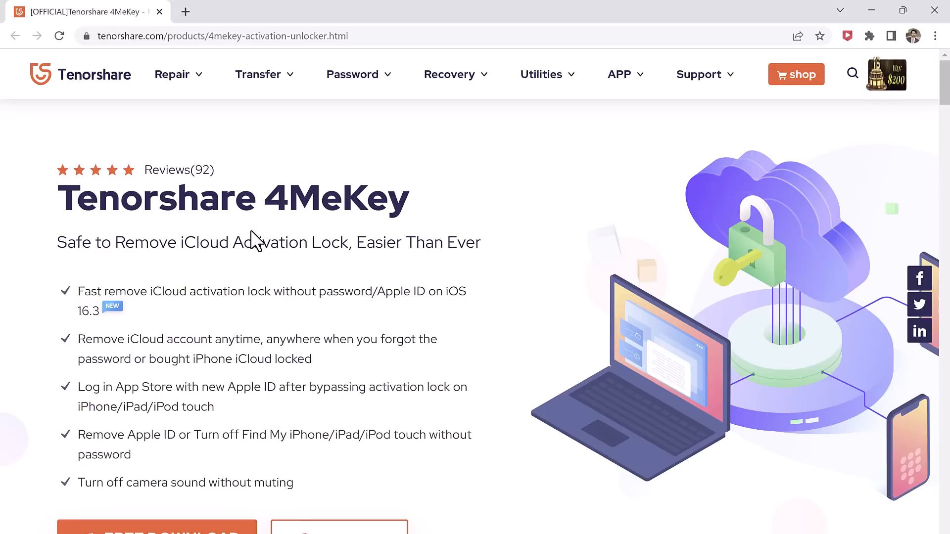
pyautogui.moveTo(192, 266)
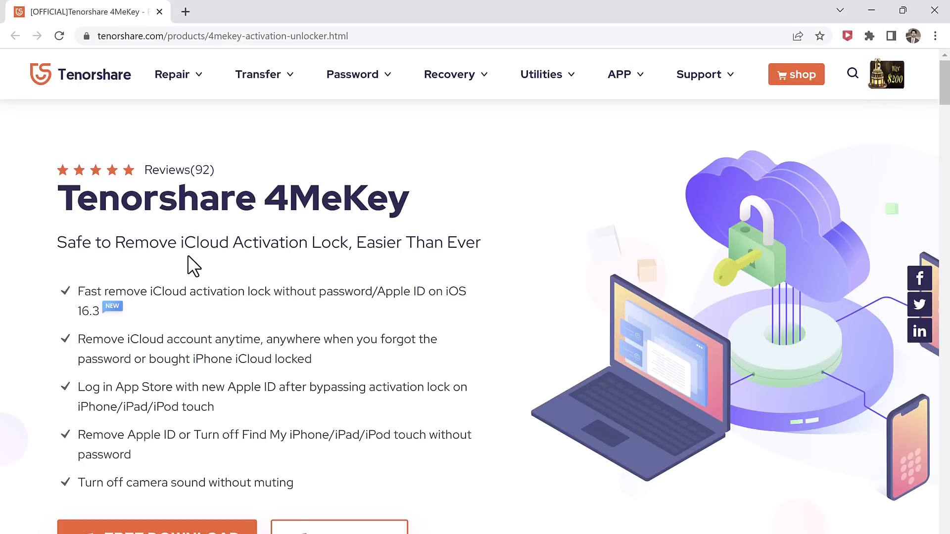
# Scroll the 4MeKey start screen to reach the USB burn step
pyautogui.scroll(-3)
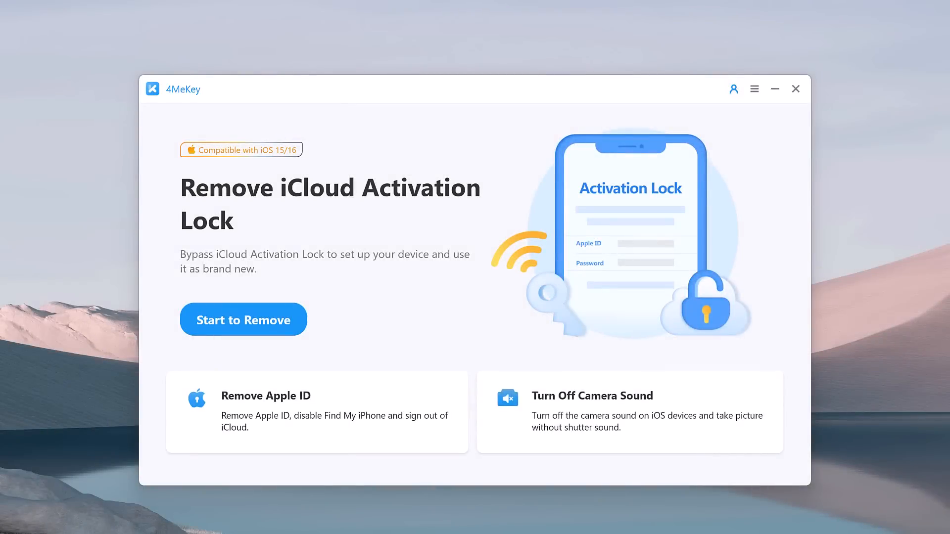
pyautogui.moveTo(248, 221)
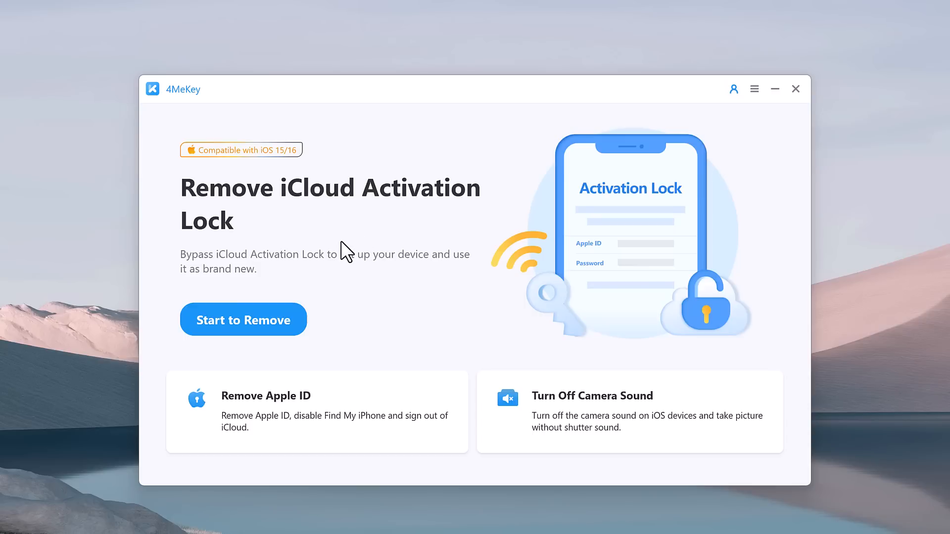
pyautogui.moveTo(366, 459)
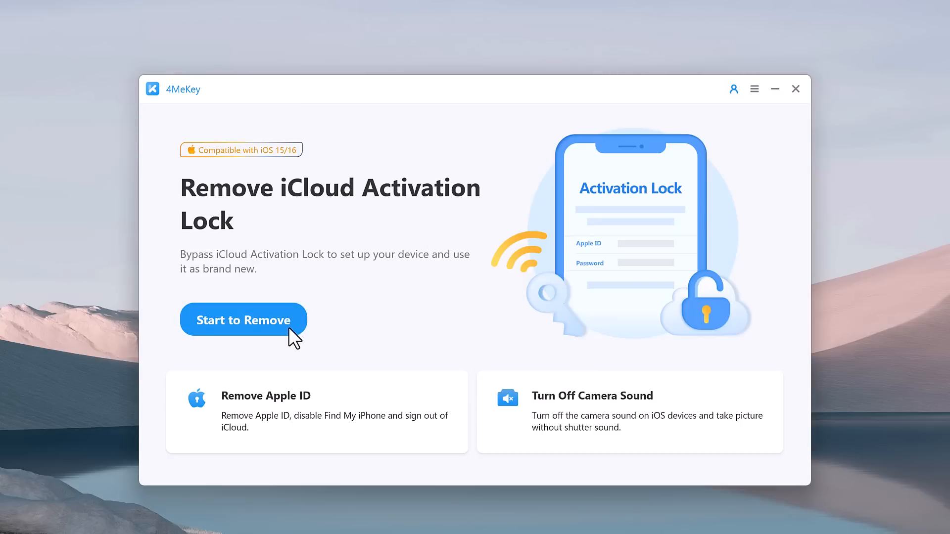
# Start removal and burn the jailbreak environment to NO_LABEL (E:), accepting the erase warning
pyautogui.click(244, 318)
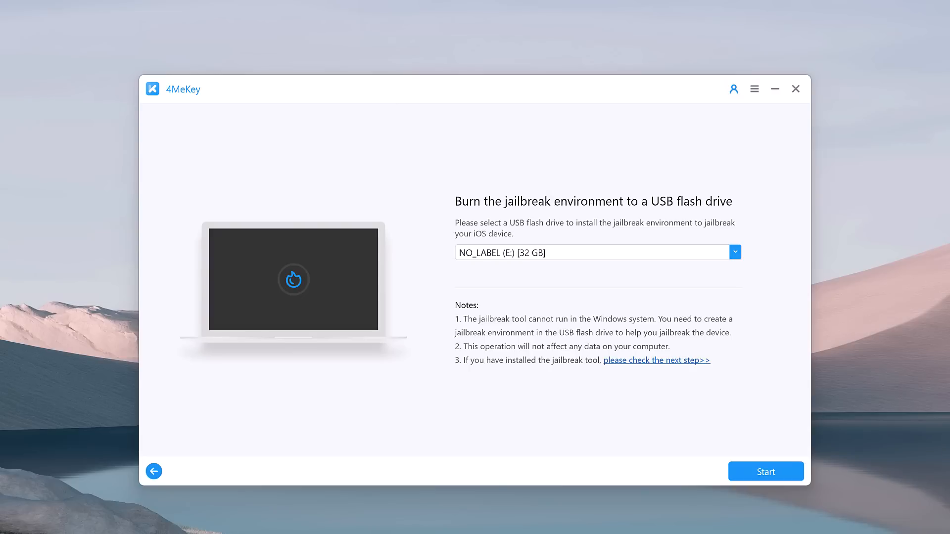
pyautogui.moveTo(493, 275)
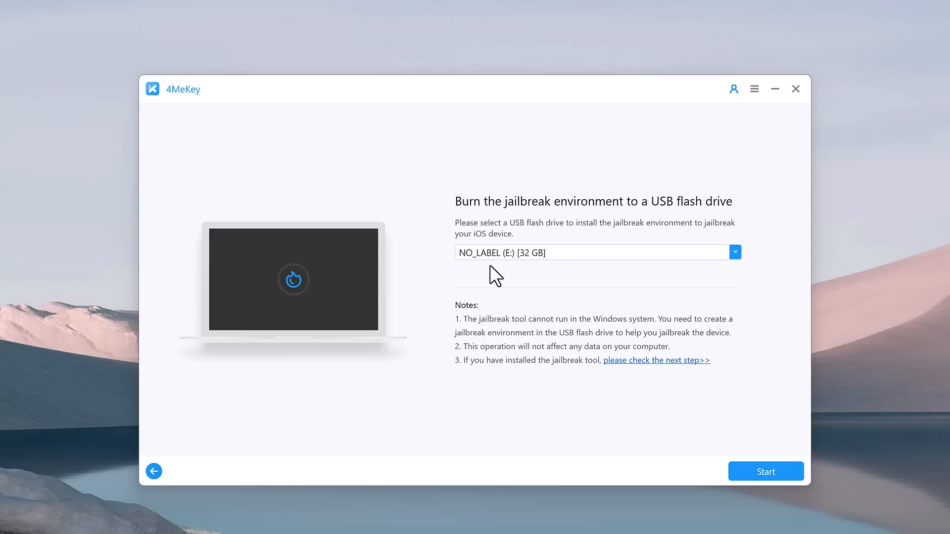
pyautogui.click(766, 471)
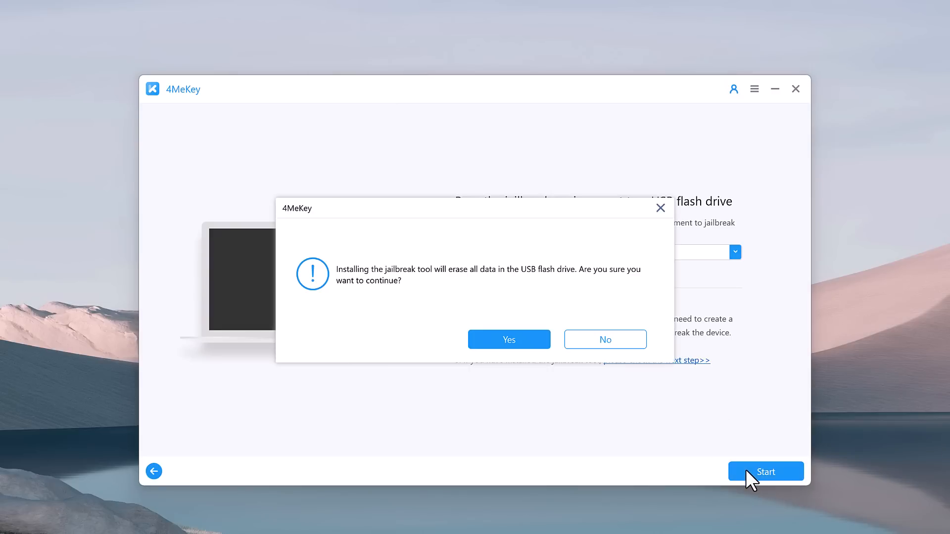
pyautogui.moveTo(567, 323)
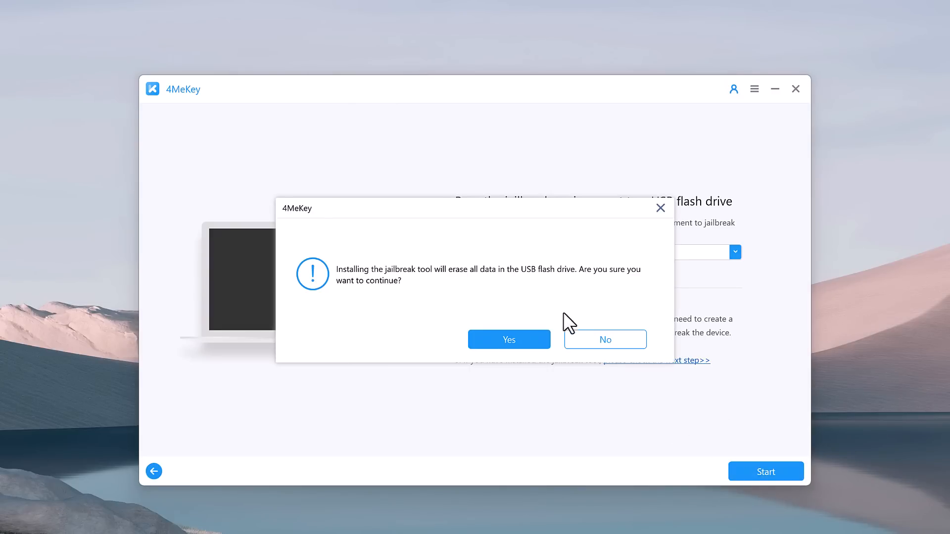
pyautogui.click(509, 339)
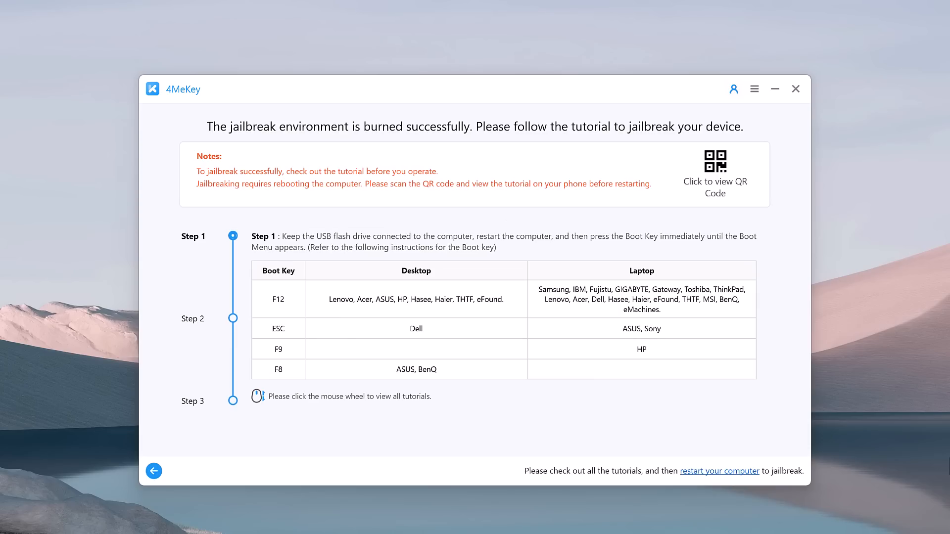
pyautogui.moveTo(247, 251)
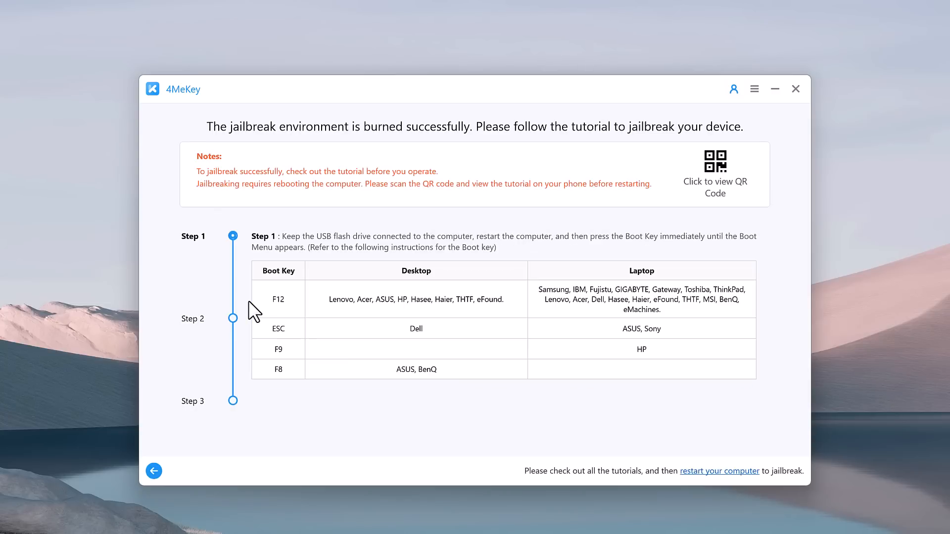
# Page the jailbreak tutorial through Step 2 to the Step 3 checkra1n precautions
pyautogui.click(232, 318)
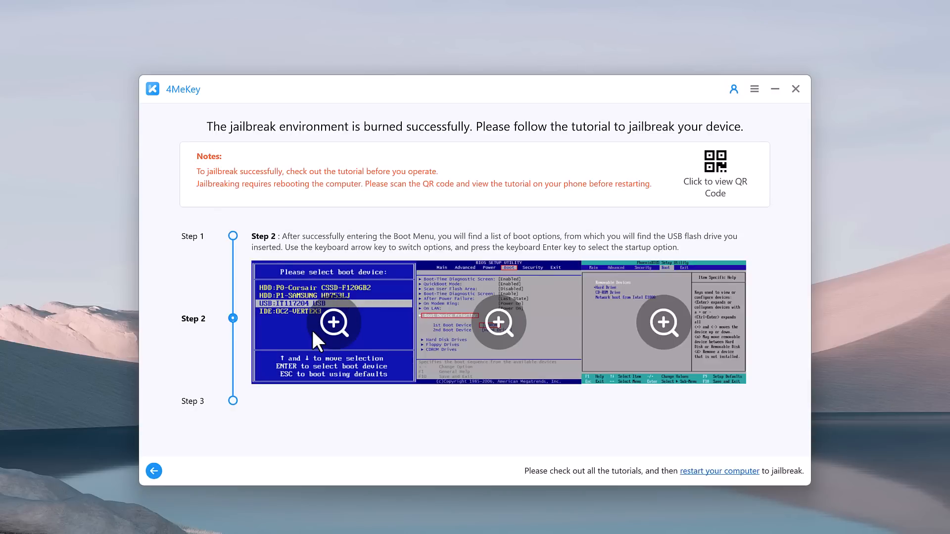
pyautogui.click(232, 401)
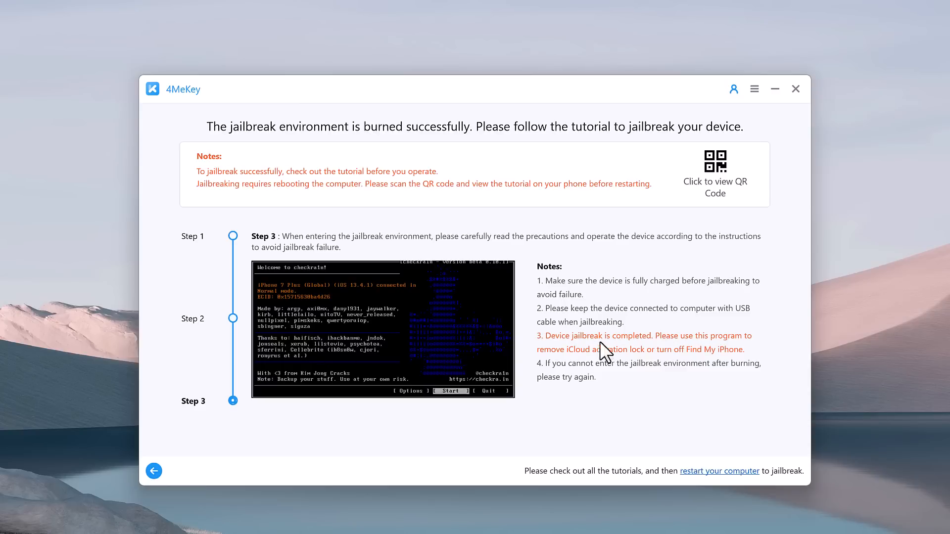
pyautogui.moveTo(615, 396)
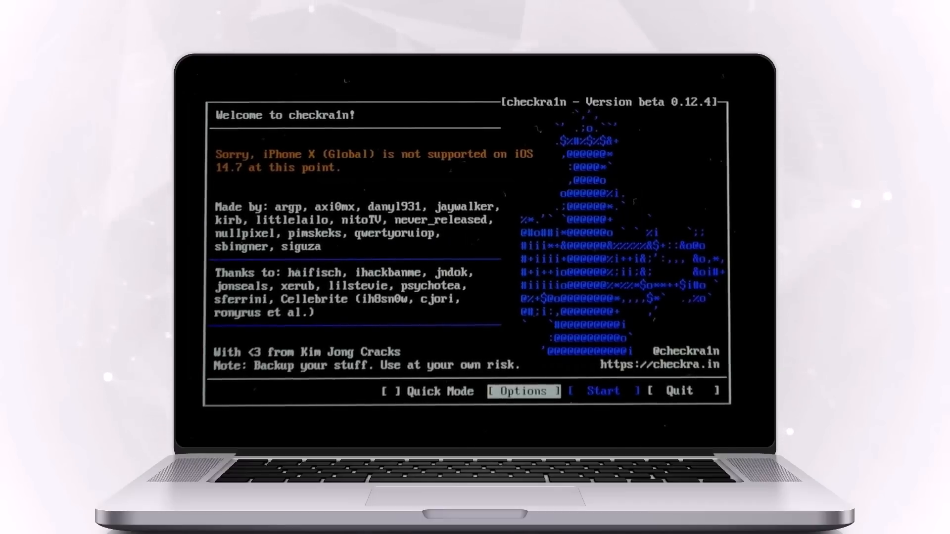
# Enable Skip A11 BPR check in checkra1n options and return to the welcome screen
pyautogui.click(523, 391)
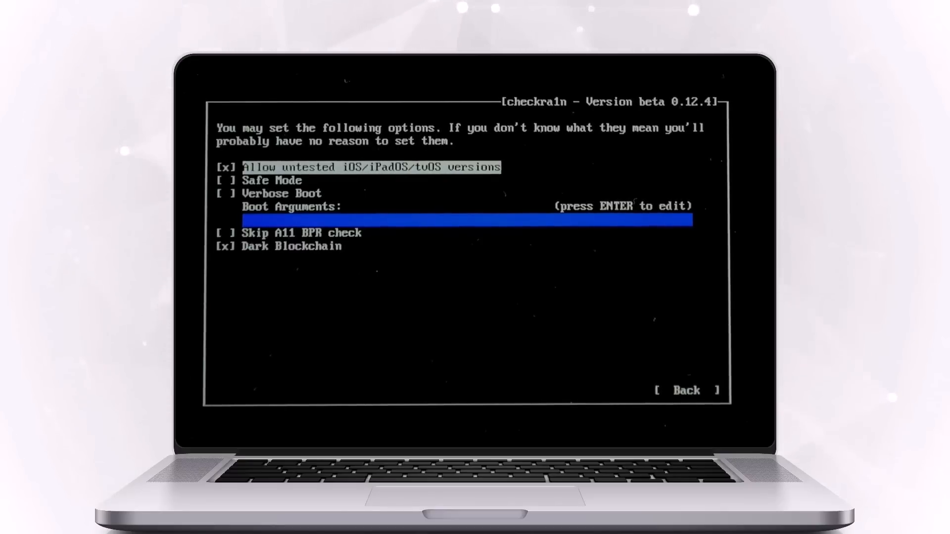
pyautogui.press('Down')
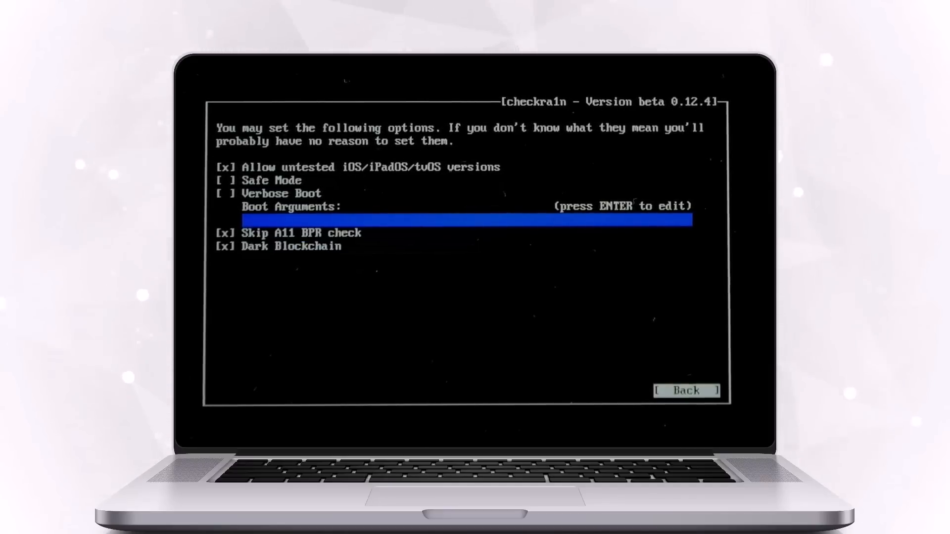
pyautogui.click(686, 391)
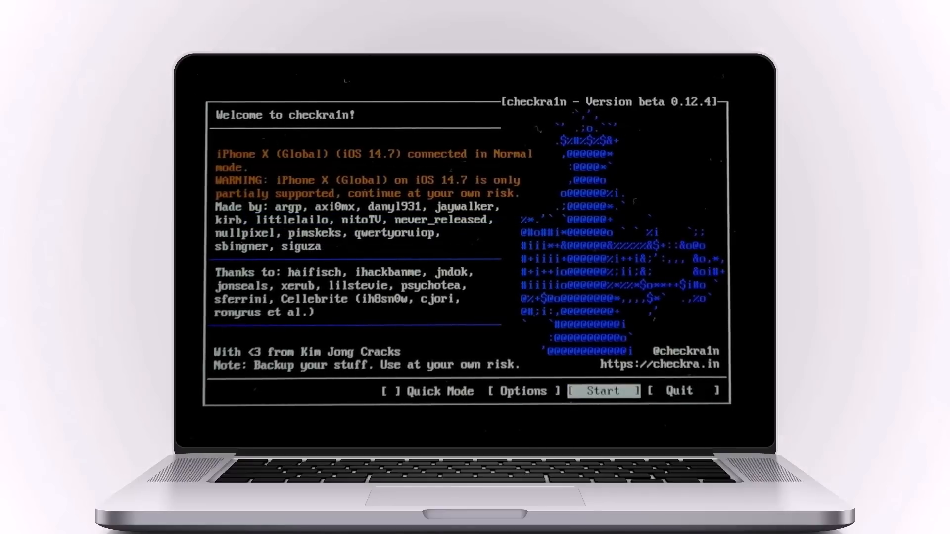
# Run the checkra1n jailbreak, taking the iPhone X through recovery into DFU mode
pyautogui.click(603, 391)
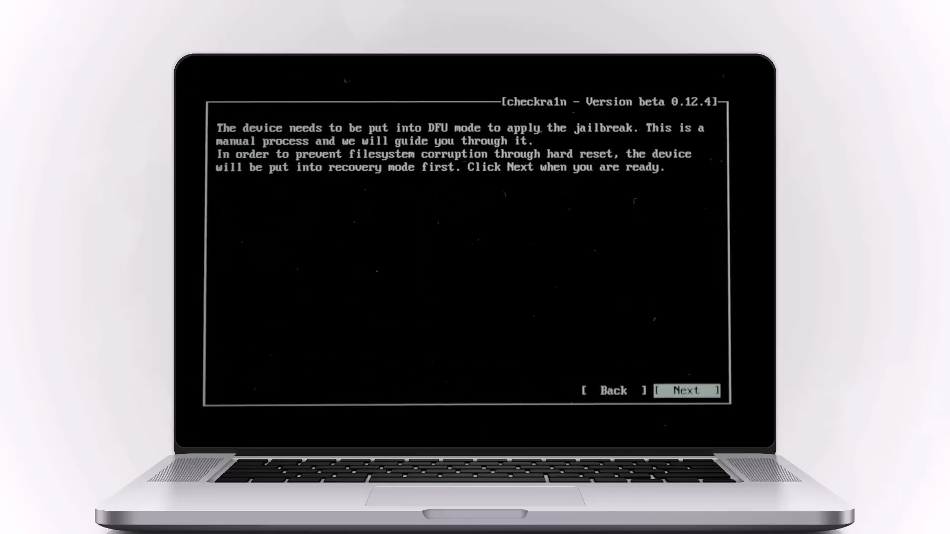
pyautogui.click(687, 391)
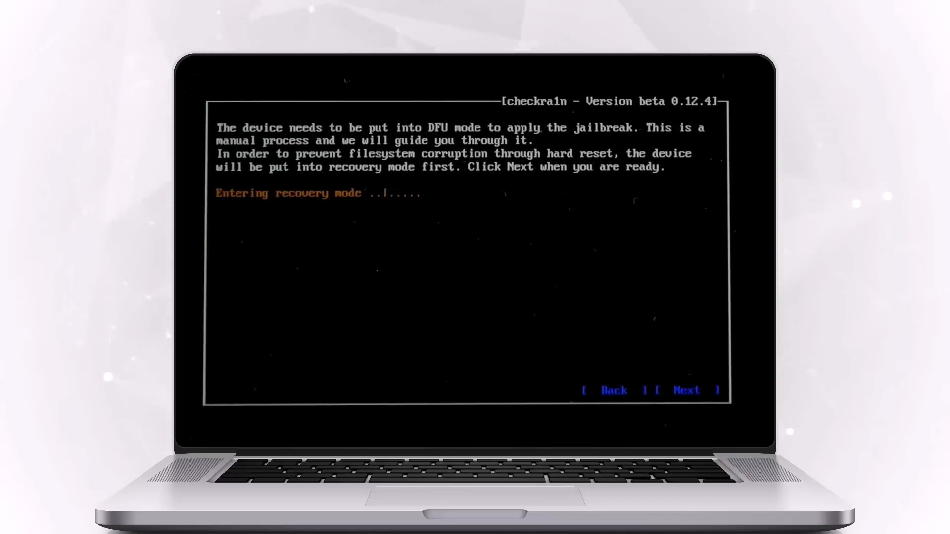
pyautogui.click(690, 390)
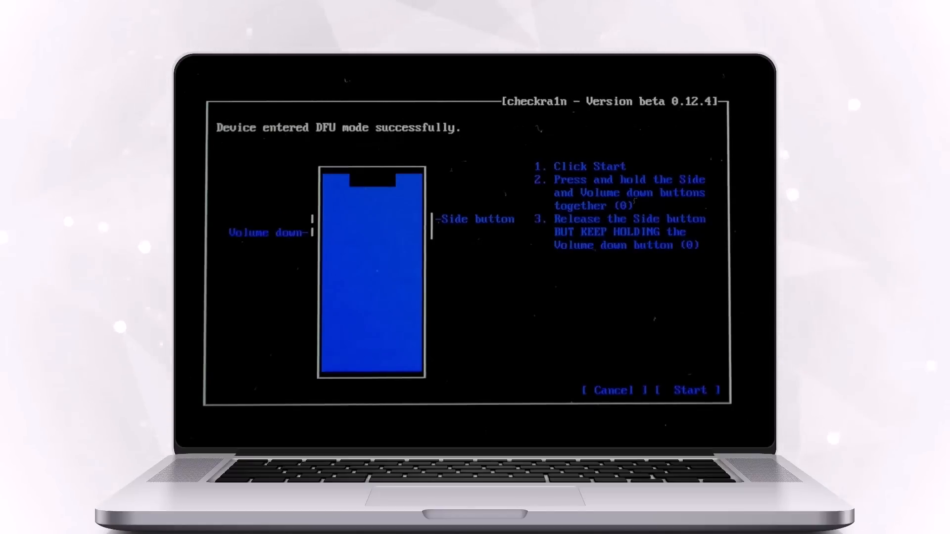
pyautogui.click(692, 390)
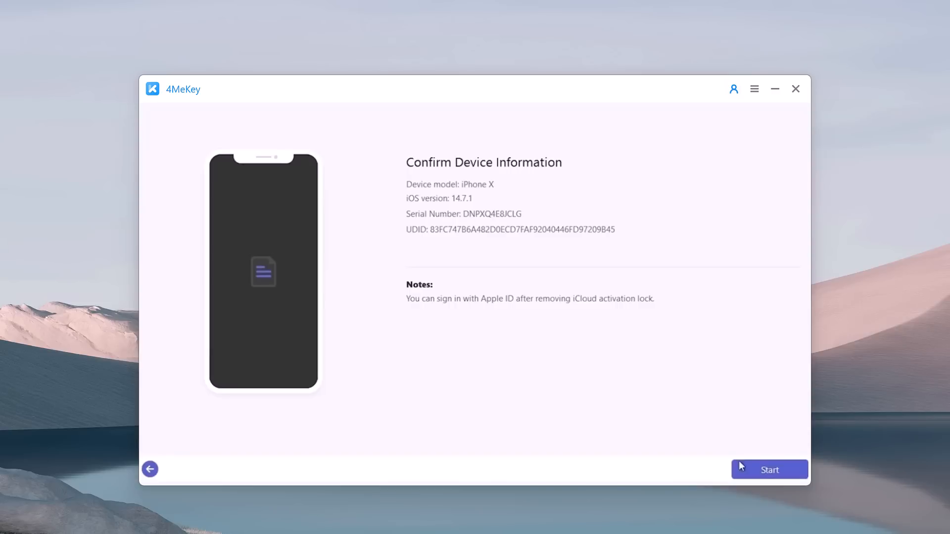
# Confirm the iPhone X on iOS 14.7.1 and start the activation lock removal
pyautogui.click(770, 469)
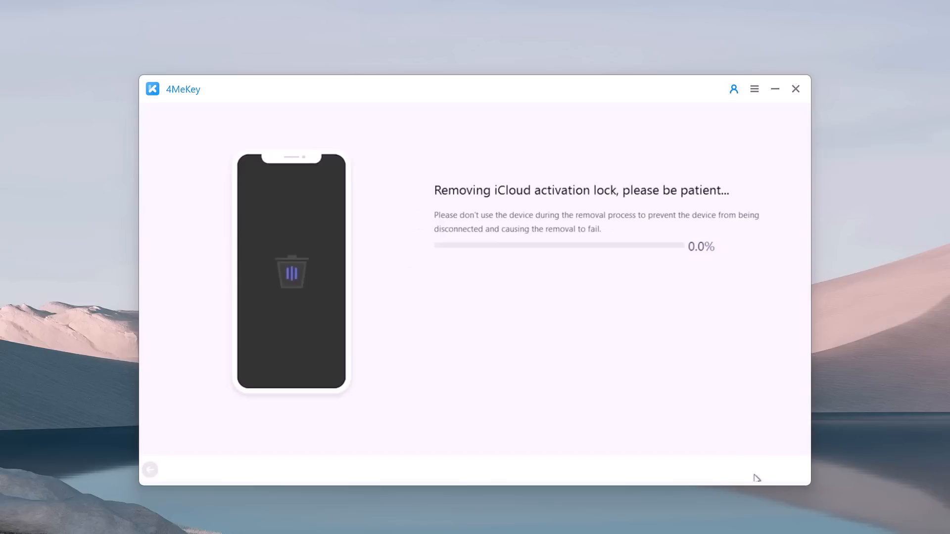